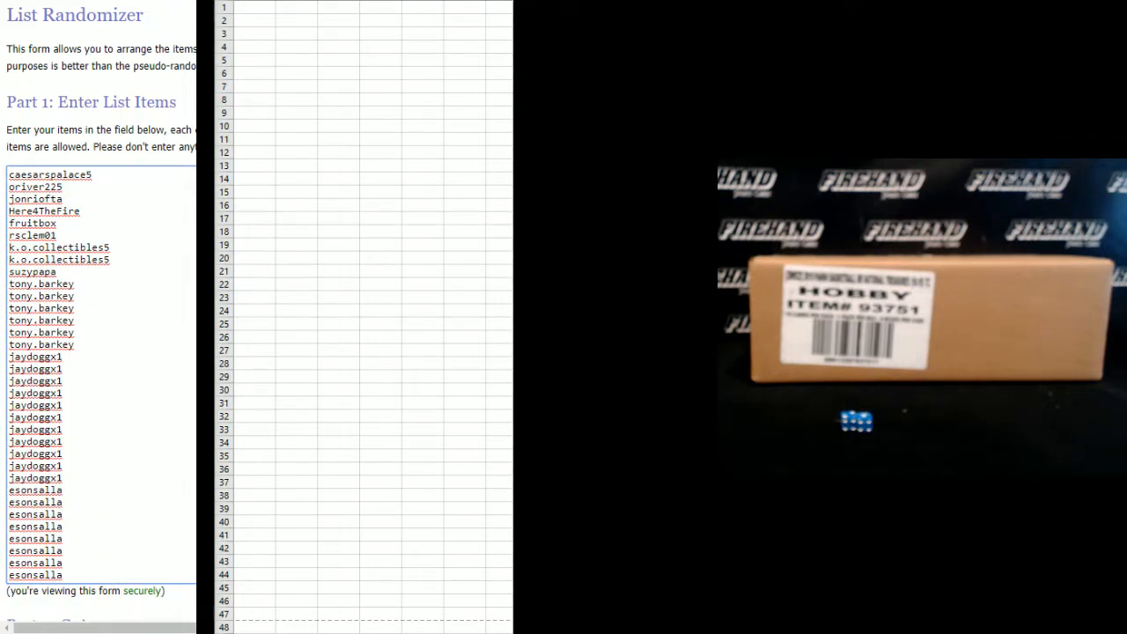
Step: Randomize the 106-name list, then shuffle it again twice for three passes total
scroll(down, 3)
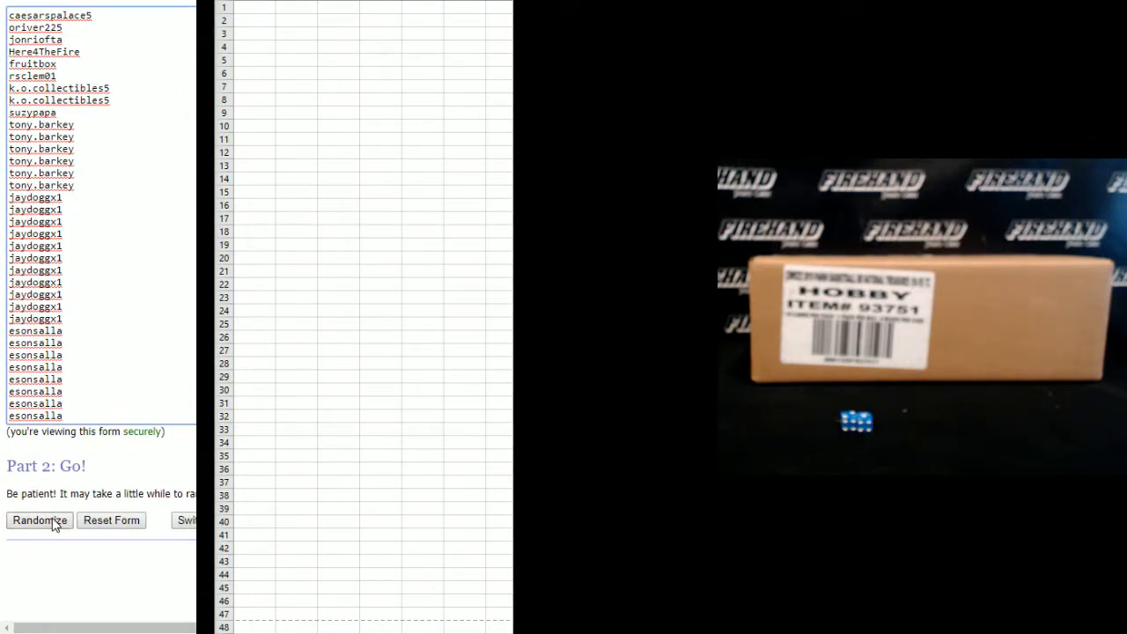
click(39, 519)
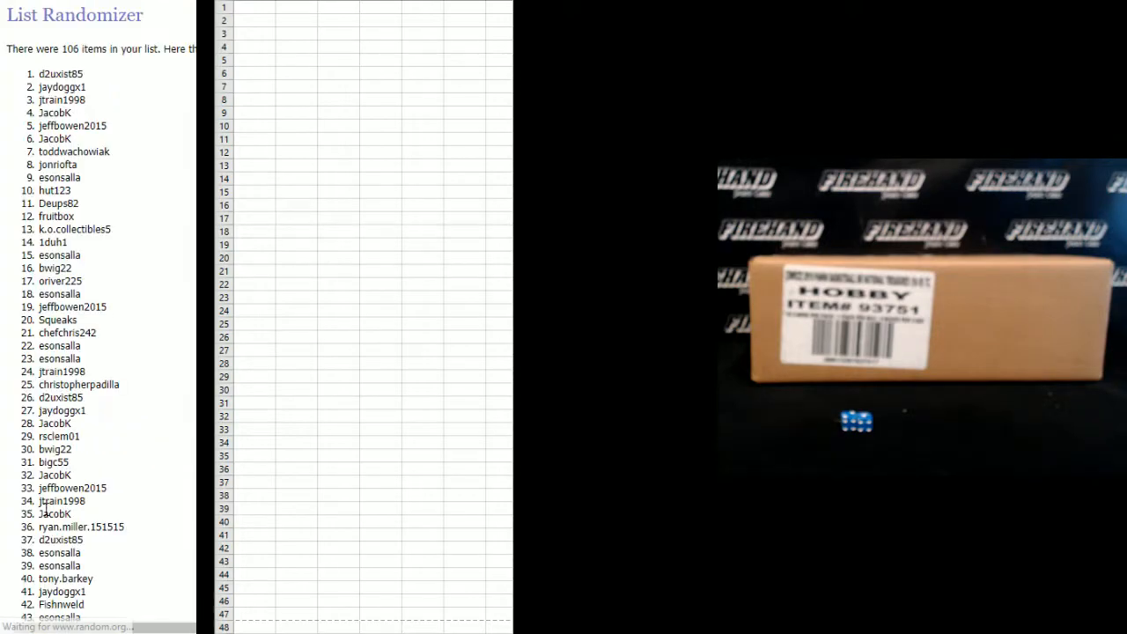
scroll(down, 3)
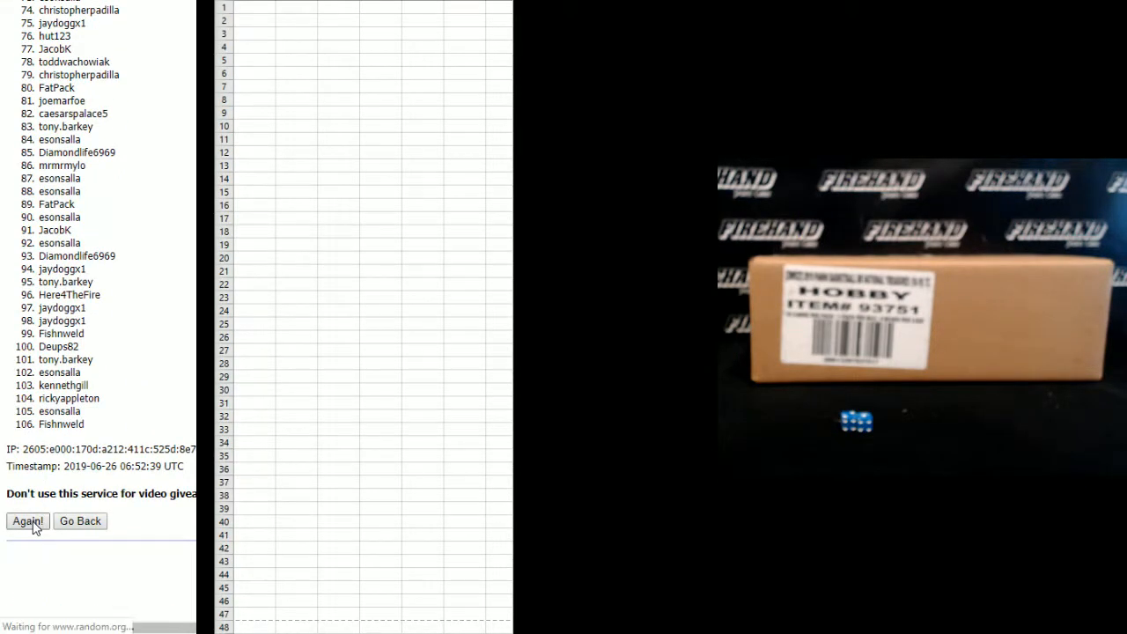
click(28, 521)
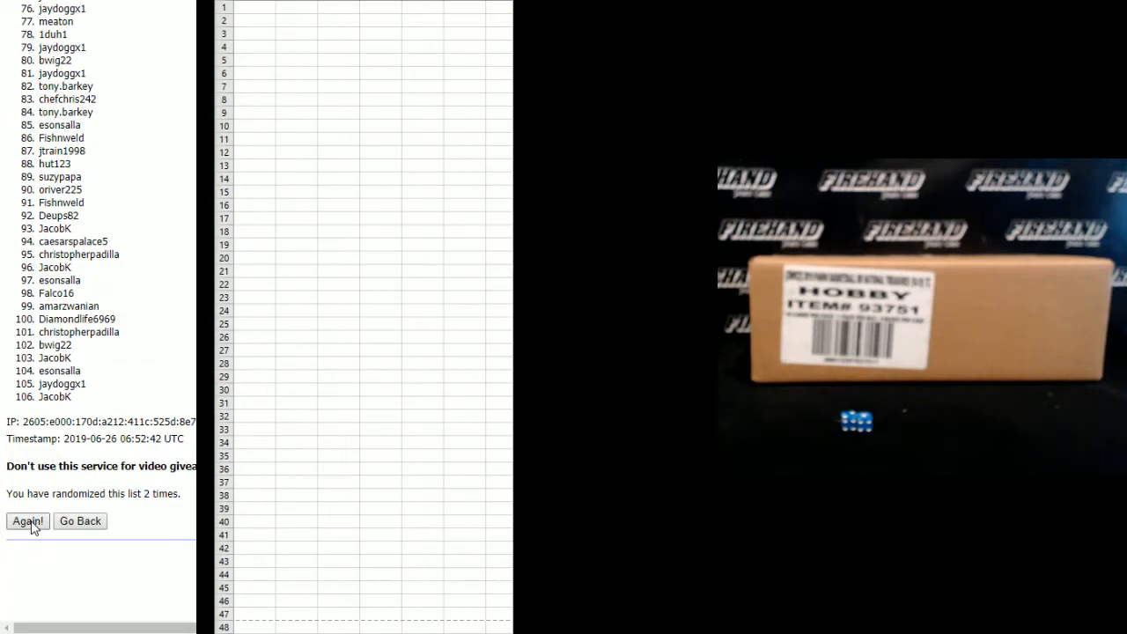
click(28, 521)
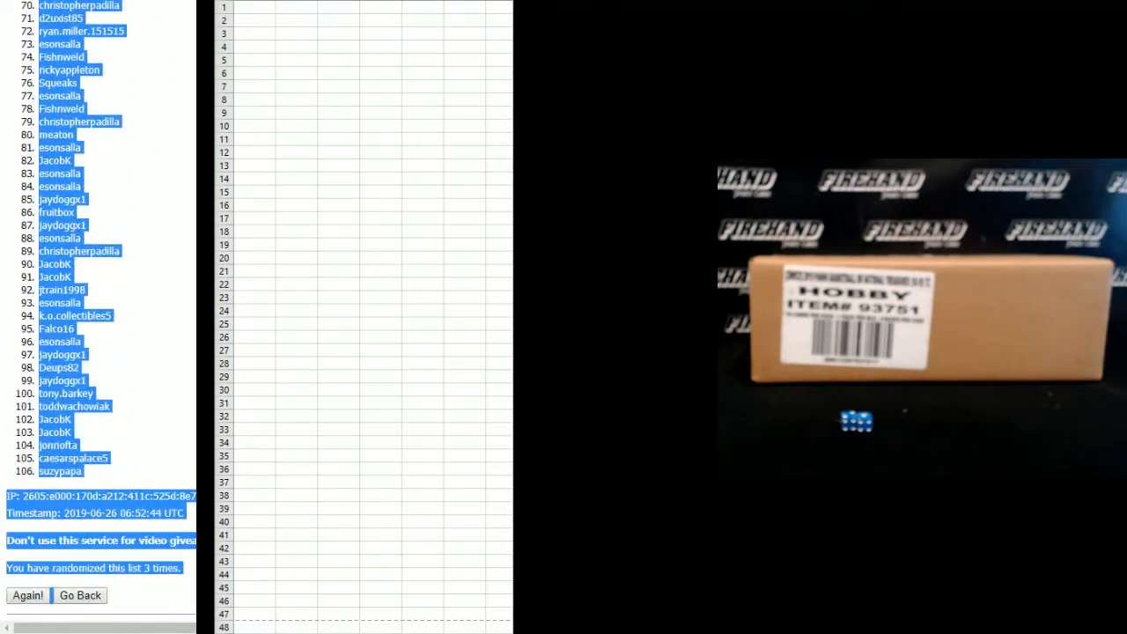
scroll(down, 3)
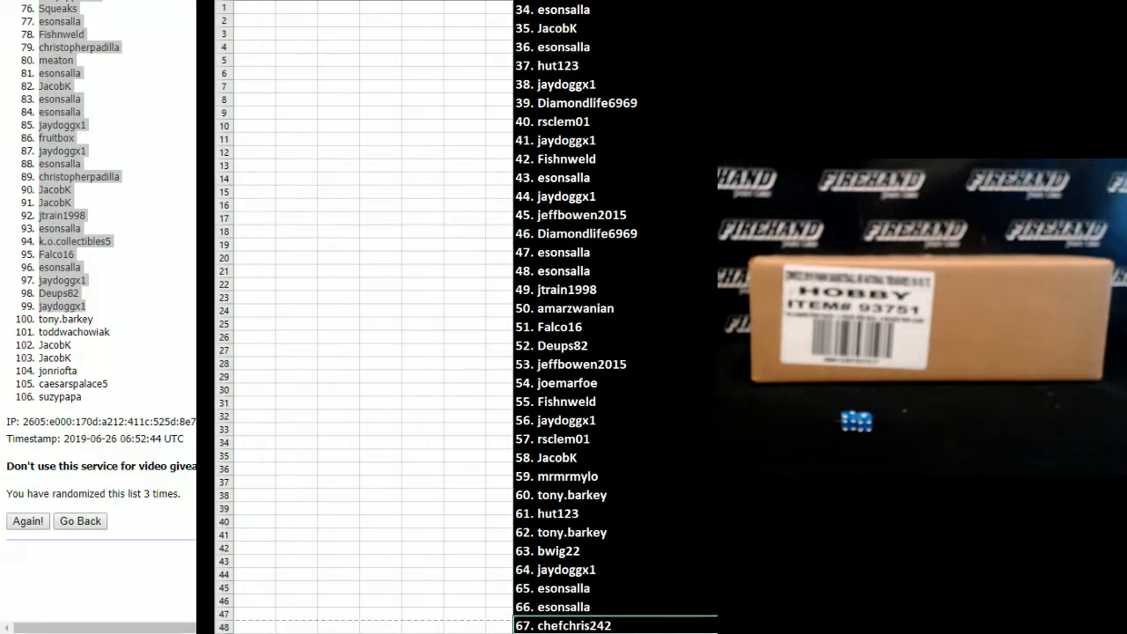
scroll(down, 3)
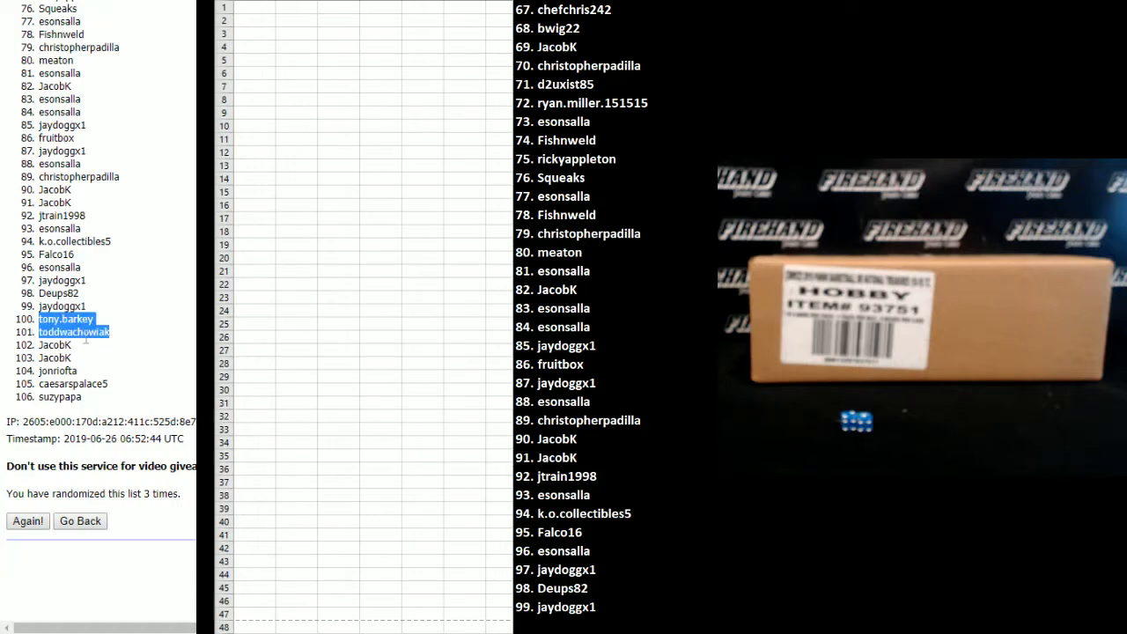
drag(74, 318, 74, 369)
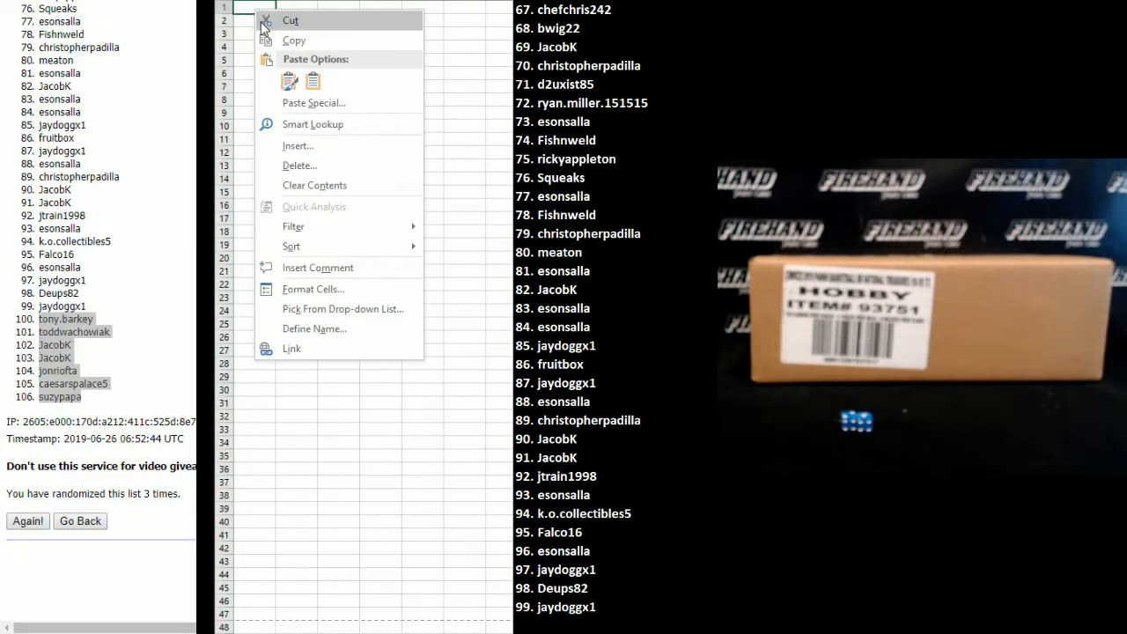
click(314, 102)
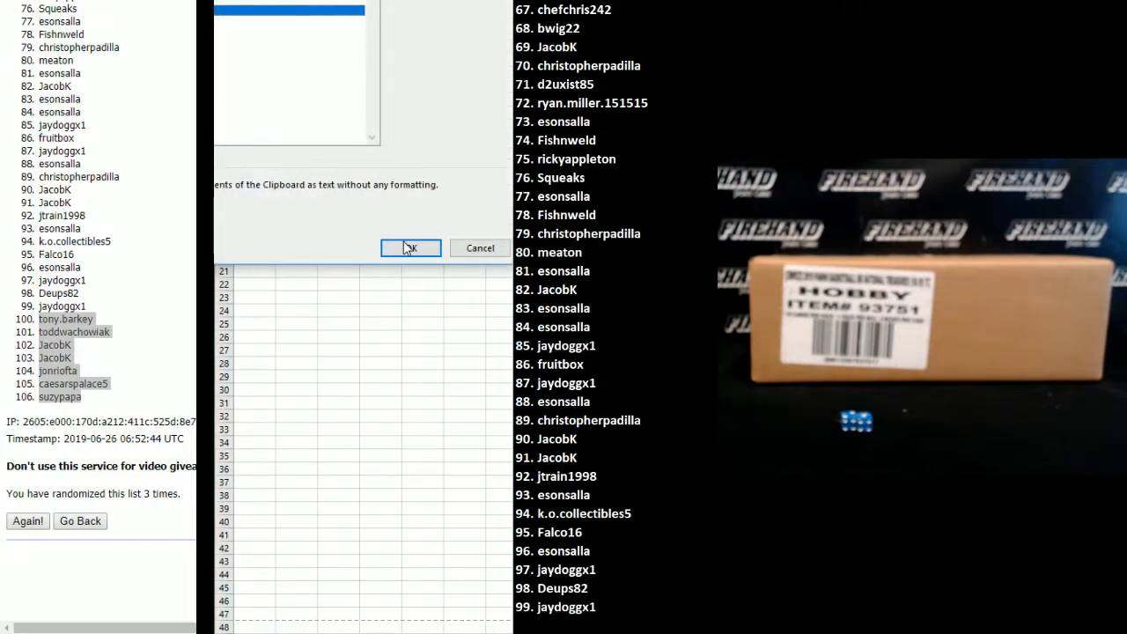
click(410, 246)
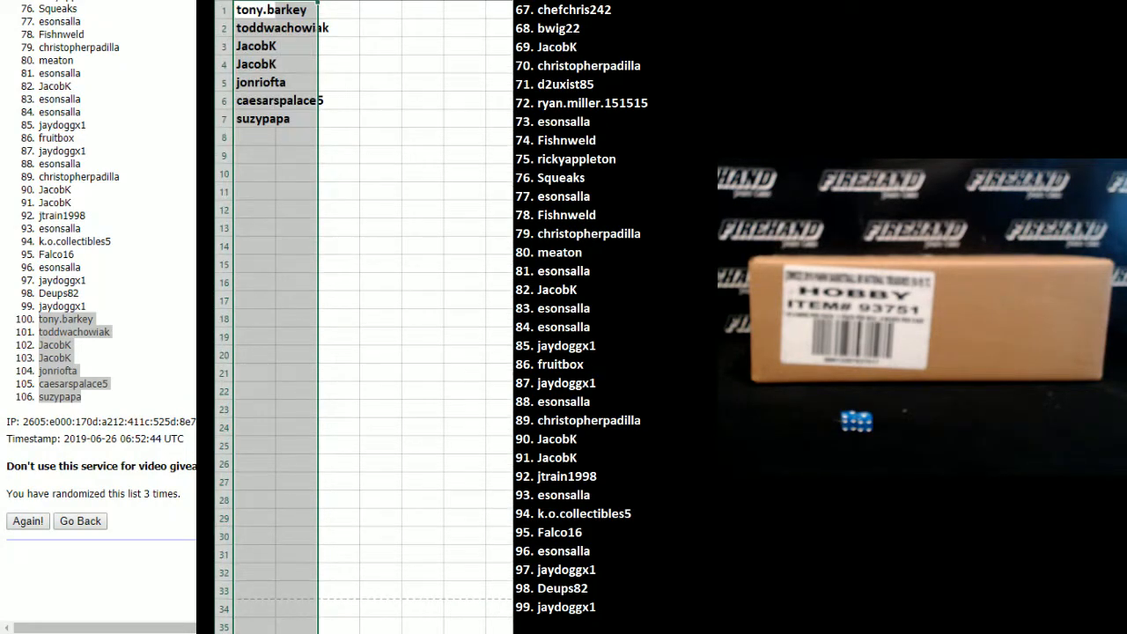
click(79, 521)
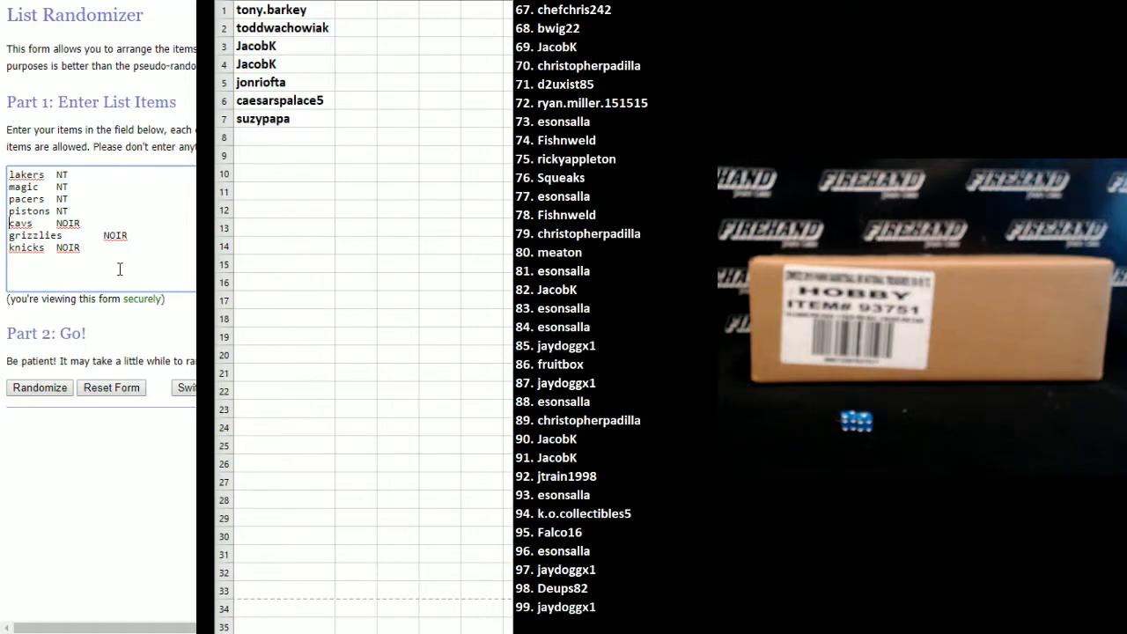
mouse_move(115, 313)
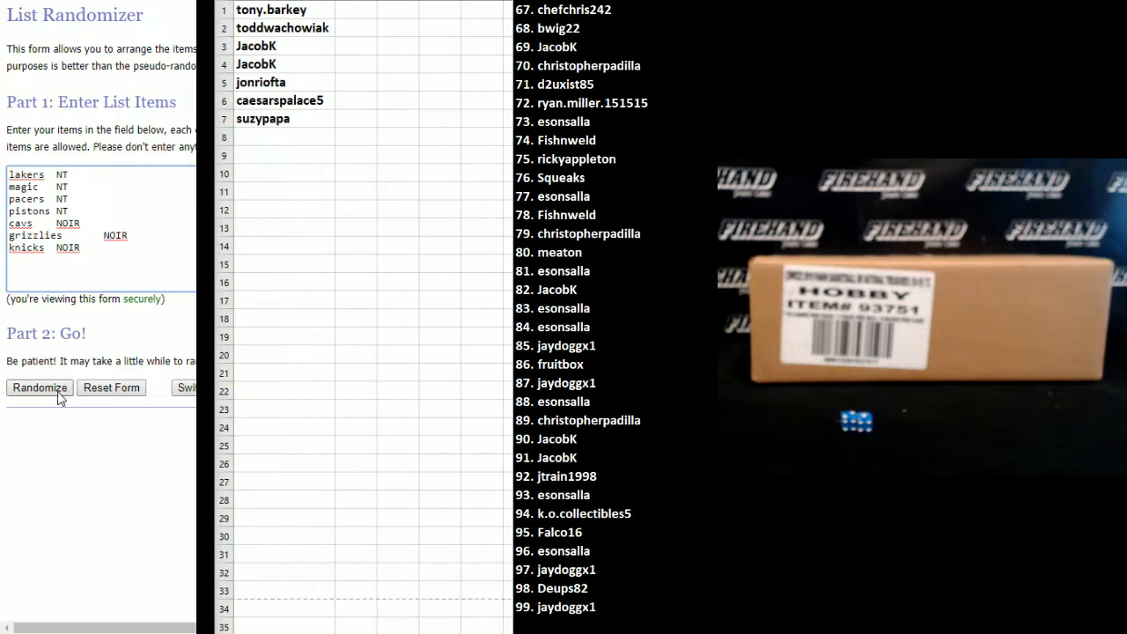
Step: Randomize the seven team entries three times
click(39, 388)
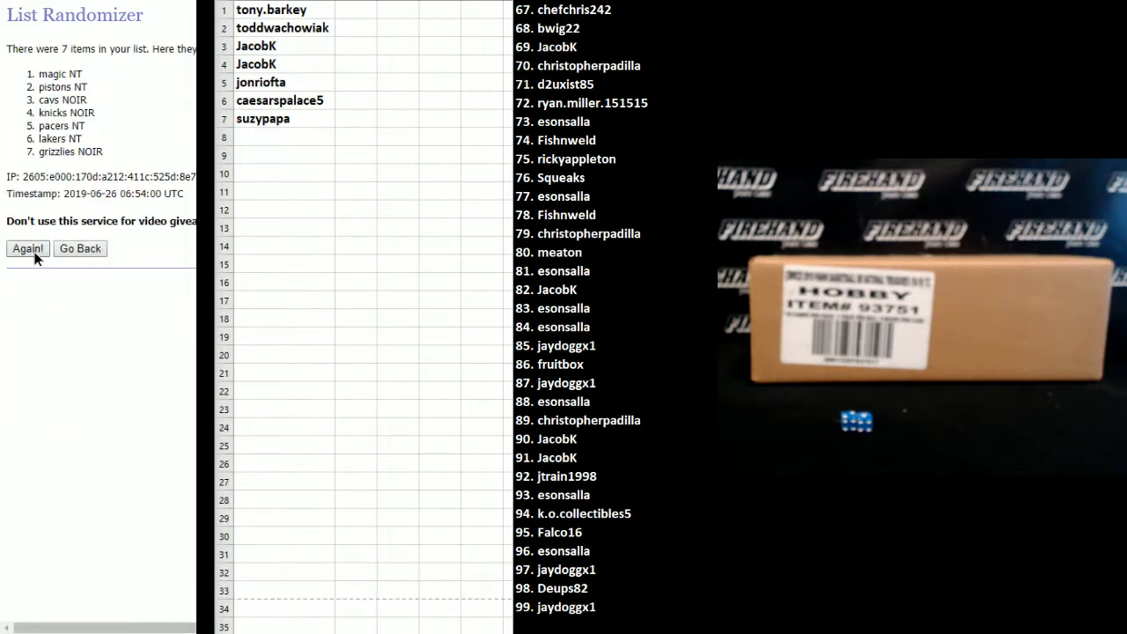
click(29, 248)
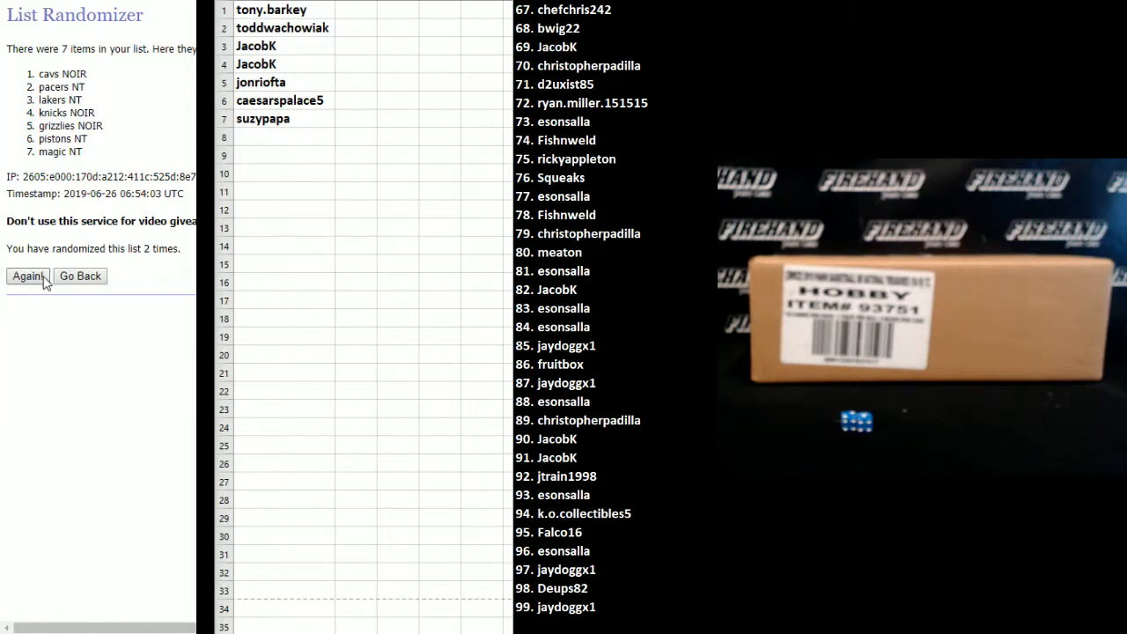
click(29, 274)
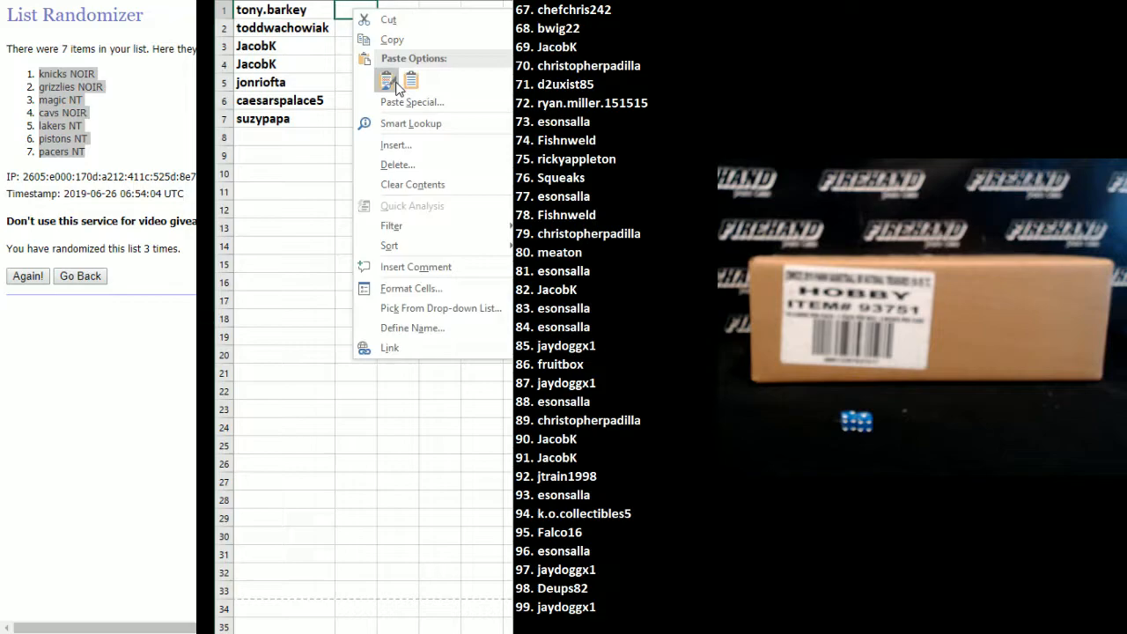
Step: Paste the shuffled teams as text into column B beside the winners and check rows 4 and 5
click(386, 81)
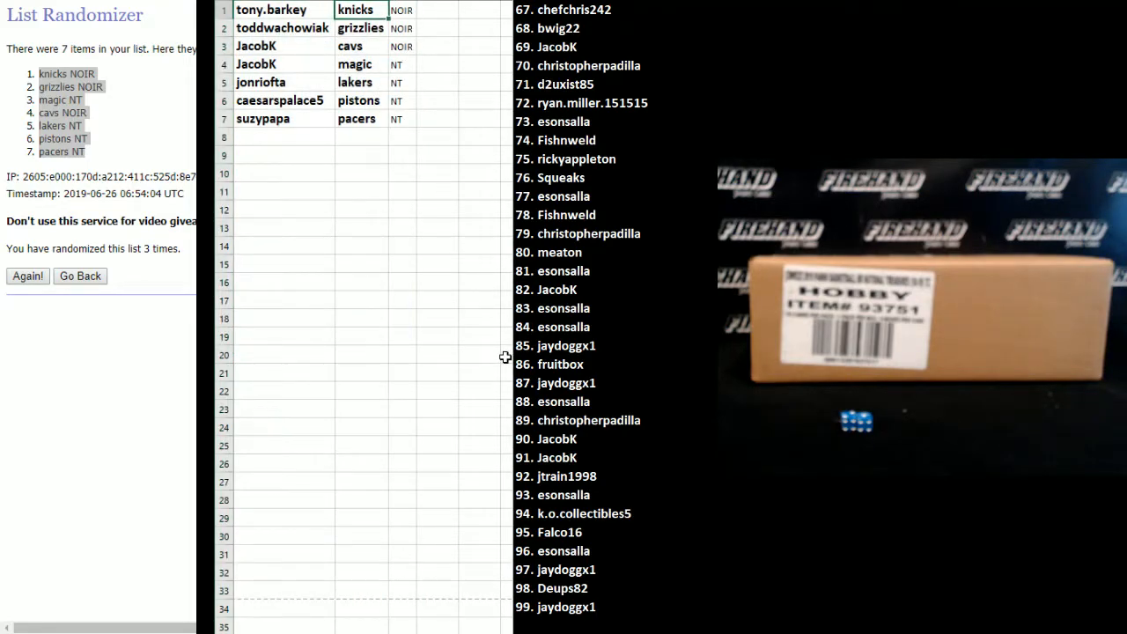
click(360, 29)
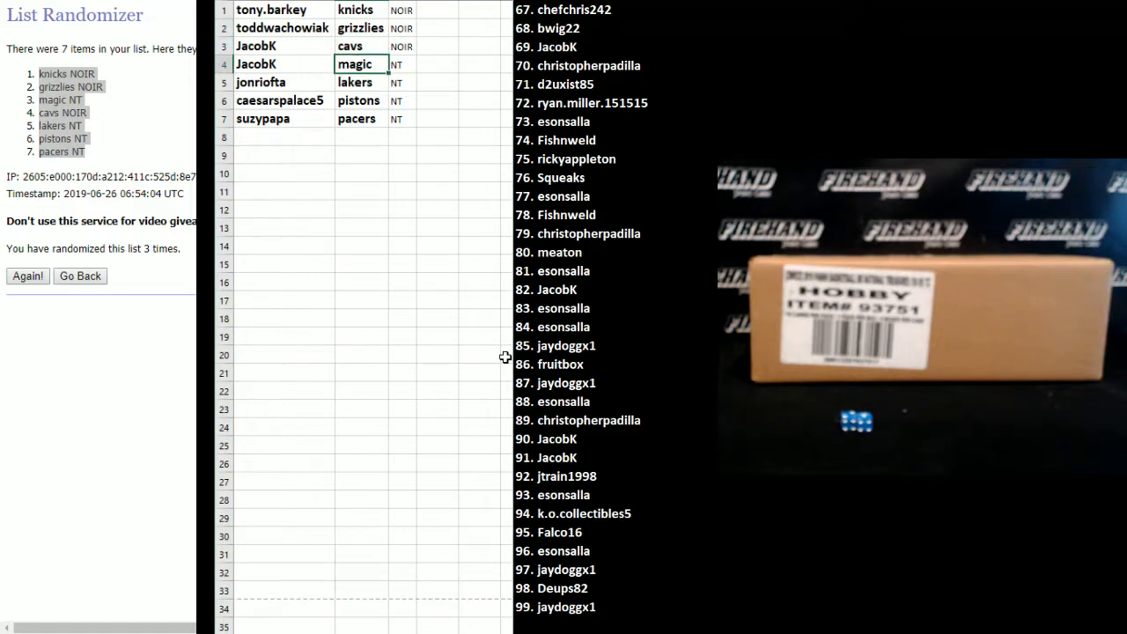
click(361, 82)
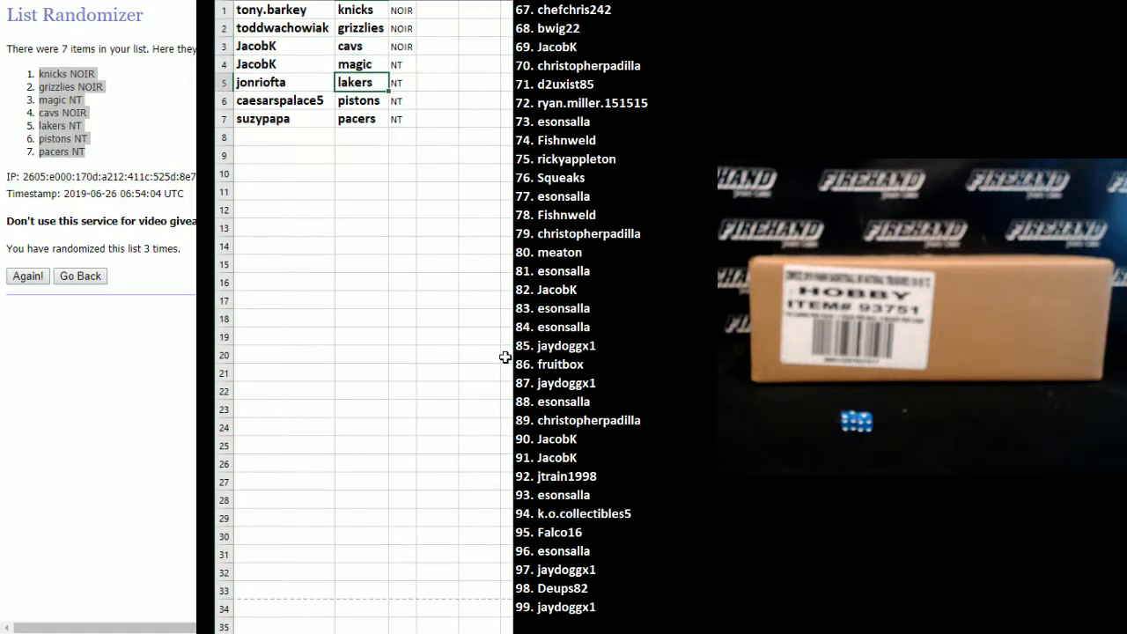